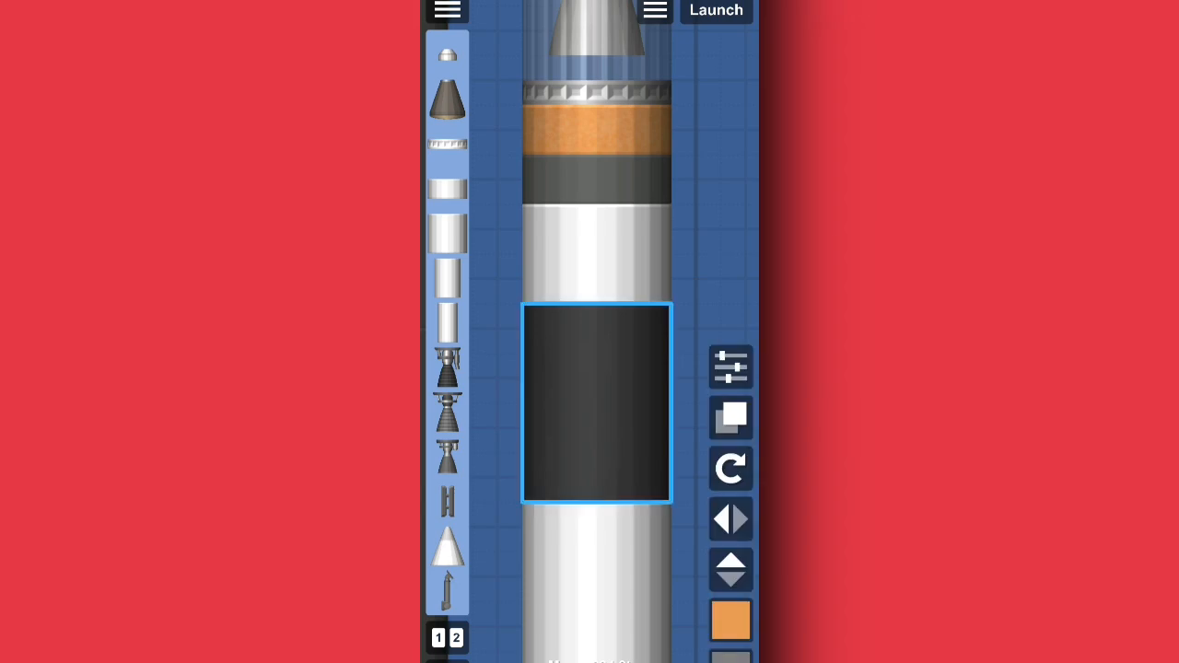
- Apply the orange tank texture to the lower fuel tank and launch the rocket
click(730, 619)
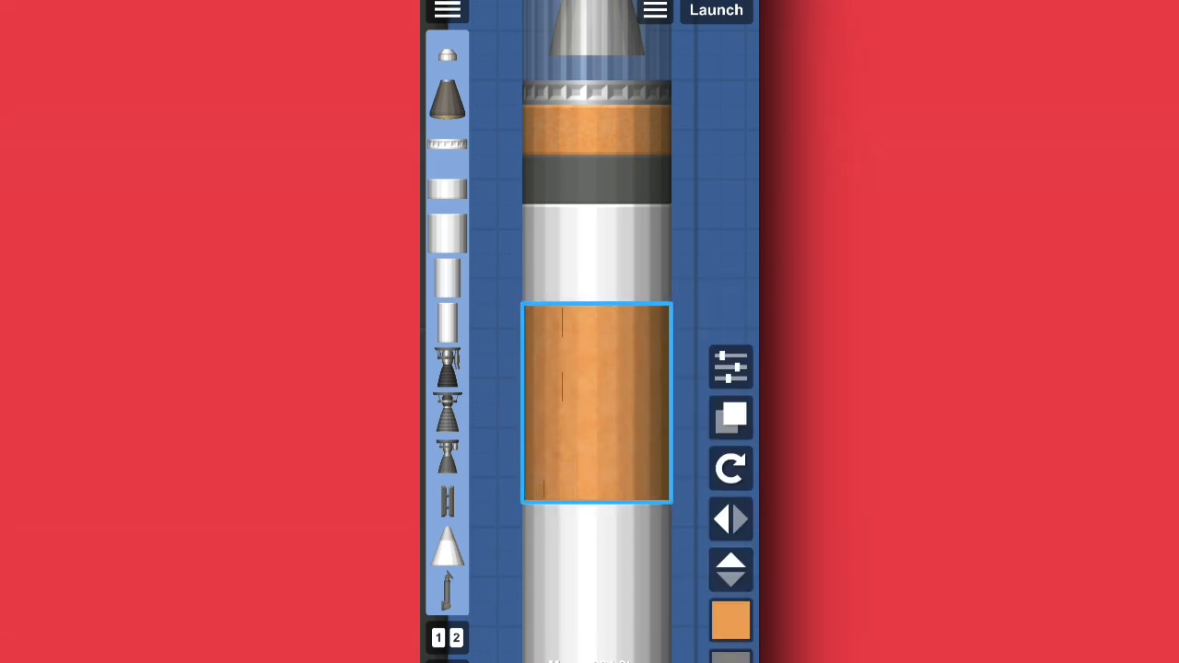
click(715, 11)
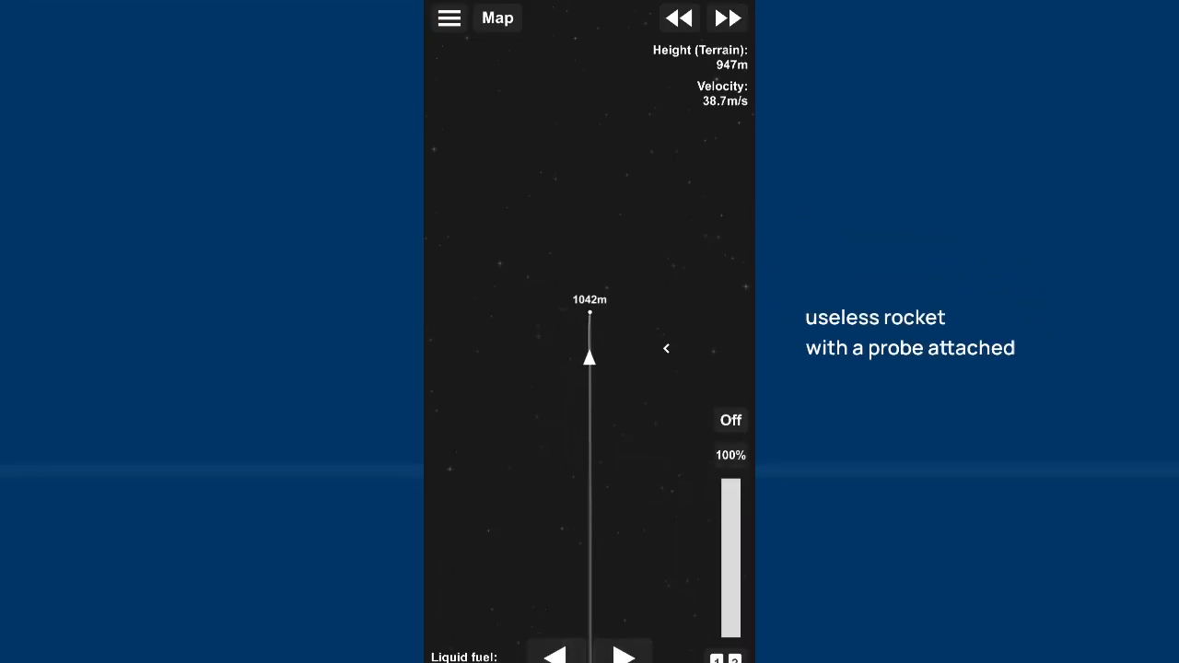
- Watch the probe rocket's trajectory on the map as it peaks near 1,042 m and falls back
click(450, 19)
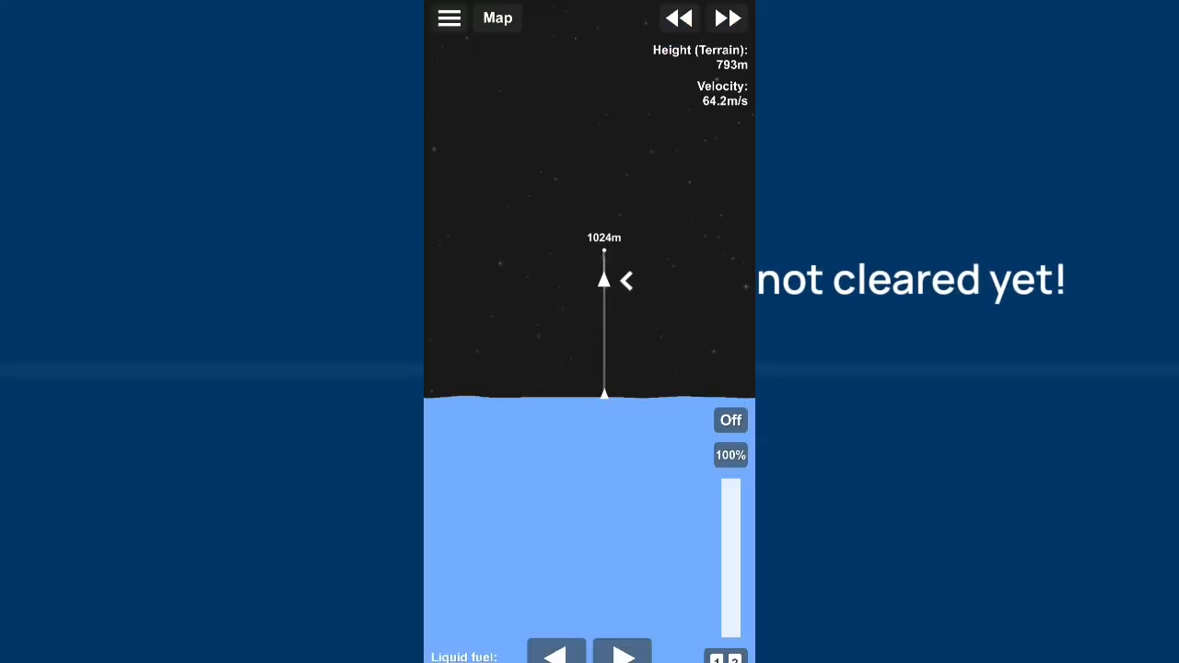
click(604, 277)
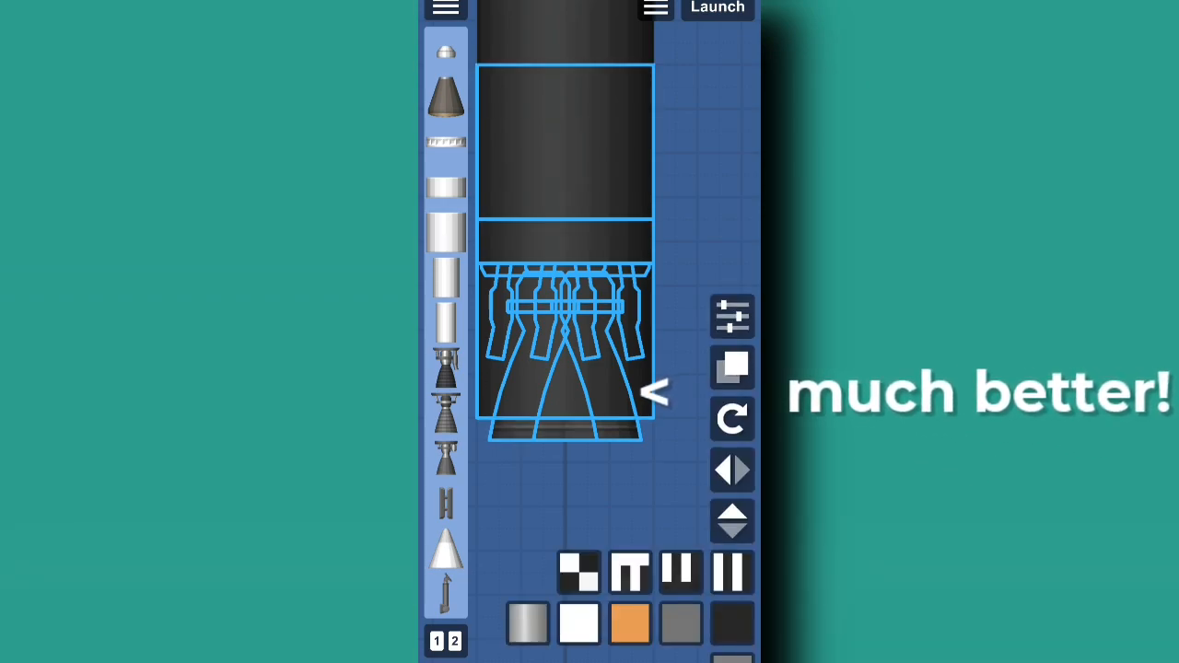
- Attach the engine parts beneath the bottom fuel tank of the wide stage
click(717, 8)
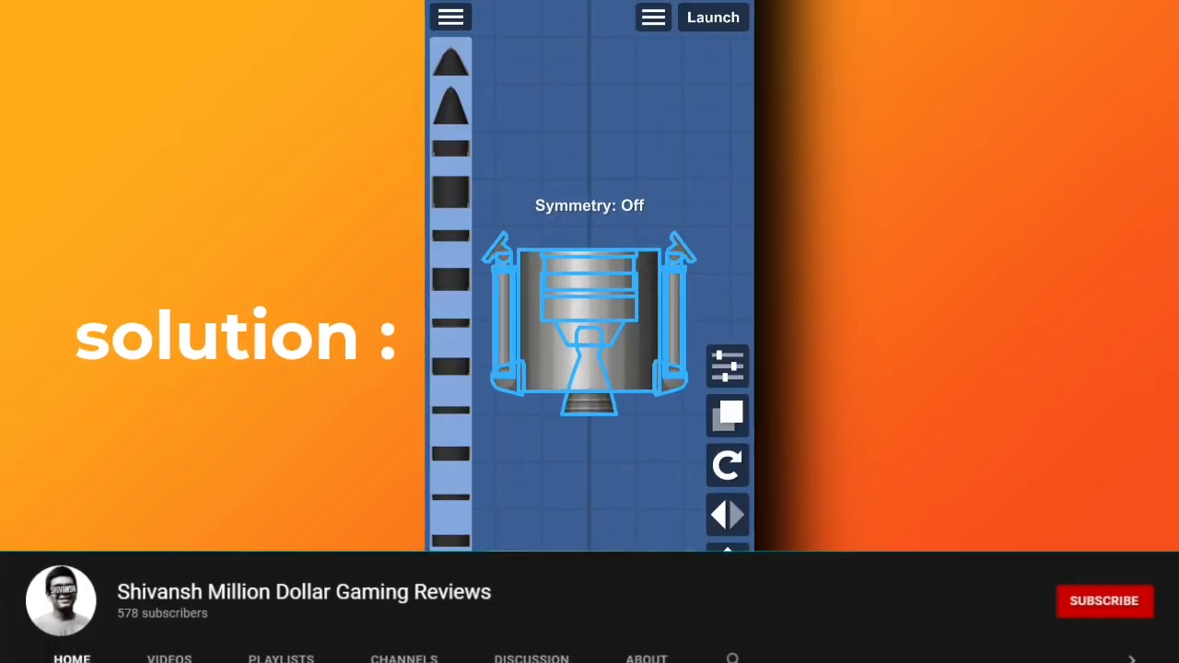
- Set Symmetry: Off, finish the engine pod's side legs and launch it
click(1105, 601)
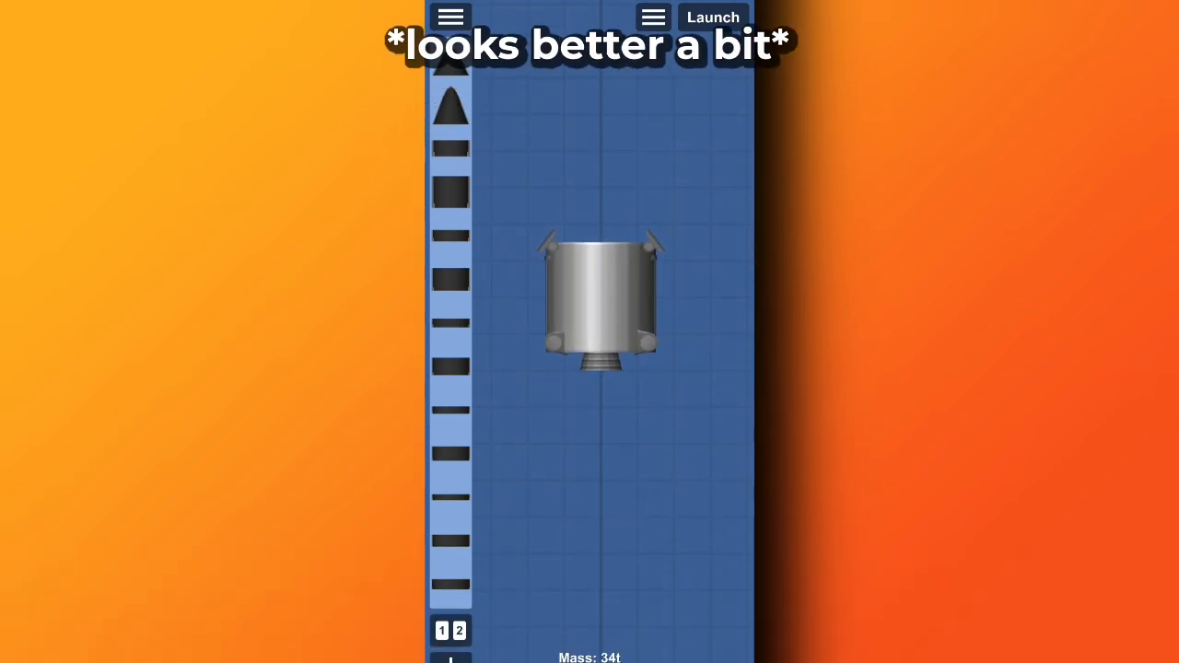
click(712, 17)
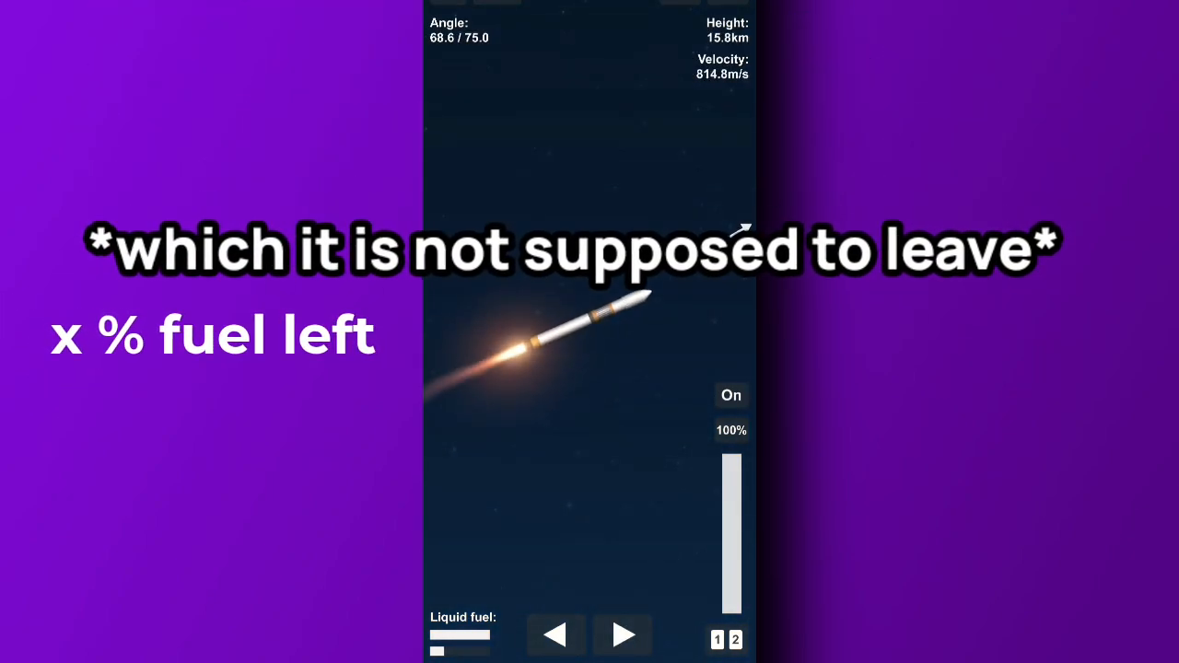
- Cut the engine past 18 km on the pitched-over ascent using the throttle On/Off
click(729, 394)
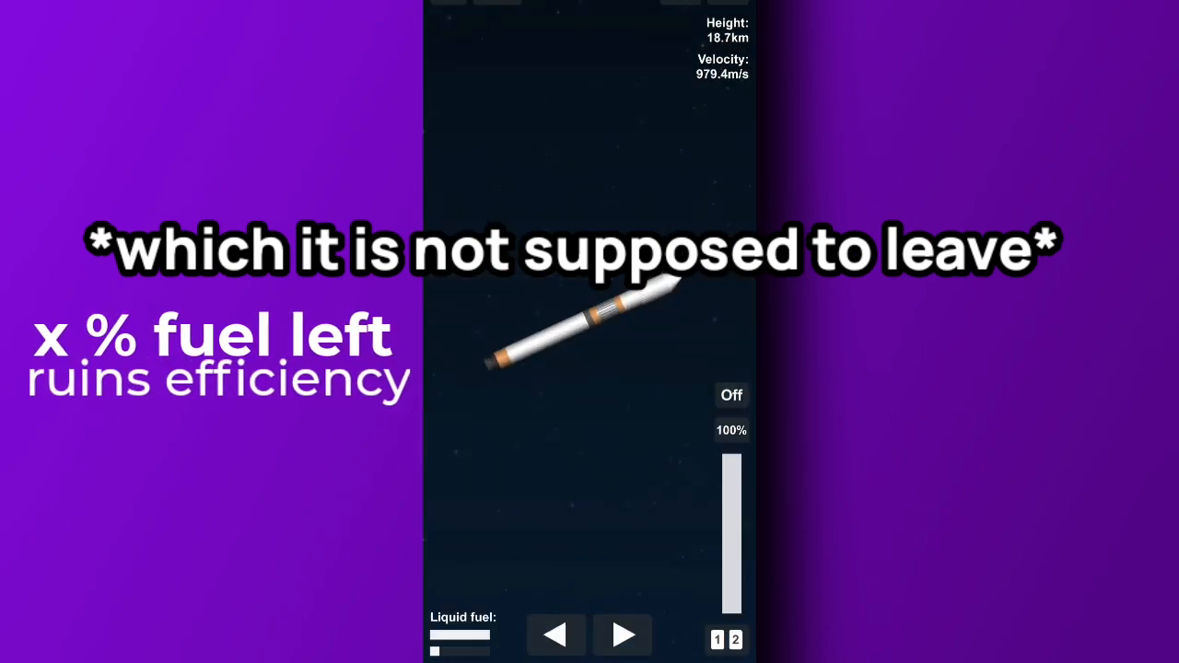
click(730, 394)
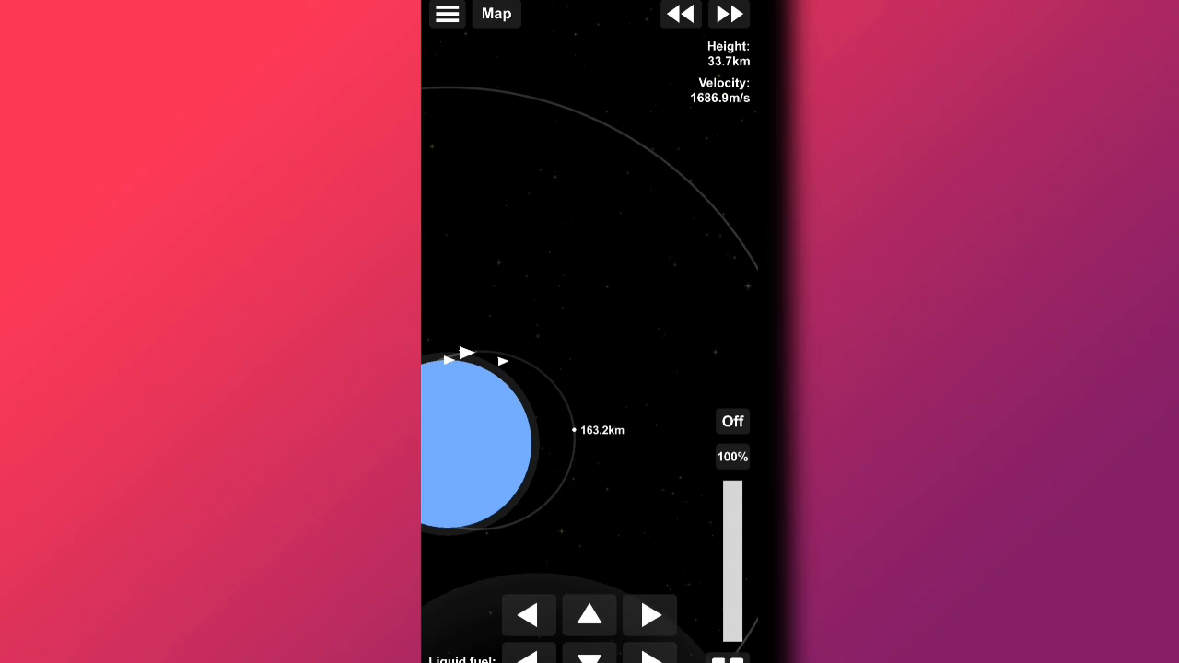
- Return from the map and burn near the 162 km apoapsis until low Earth orbit is reached
click(728, 15)
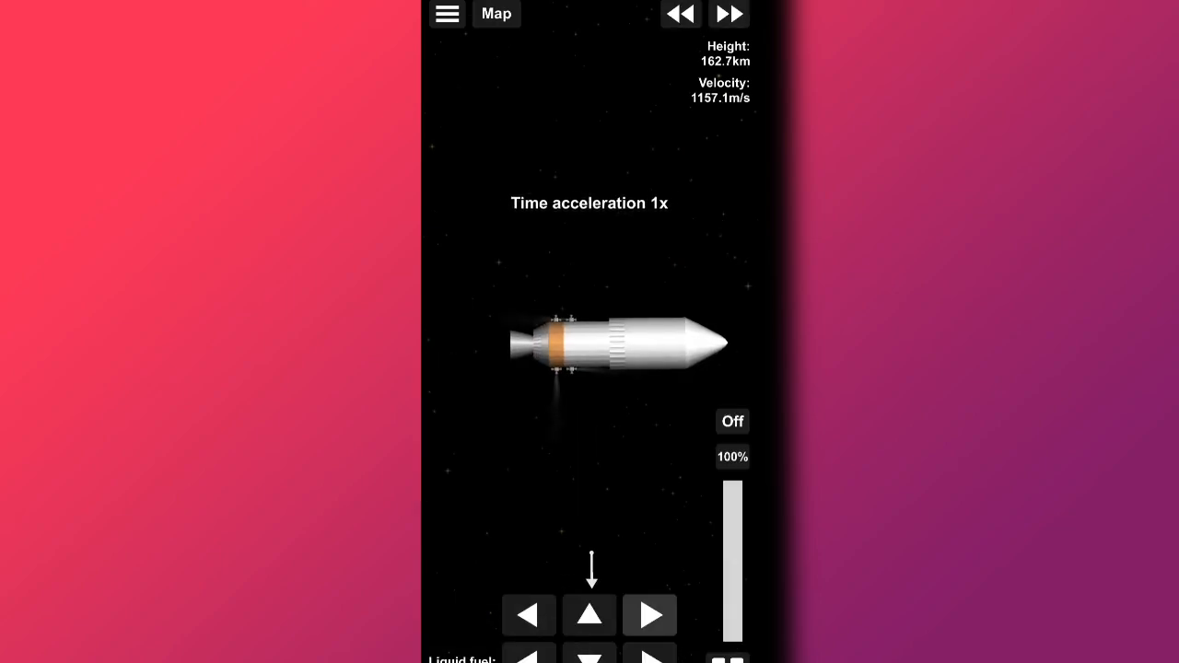
click(733, 420)
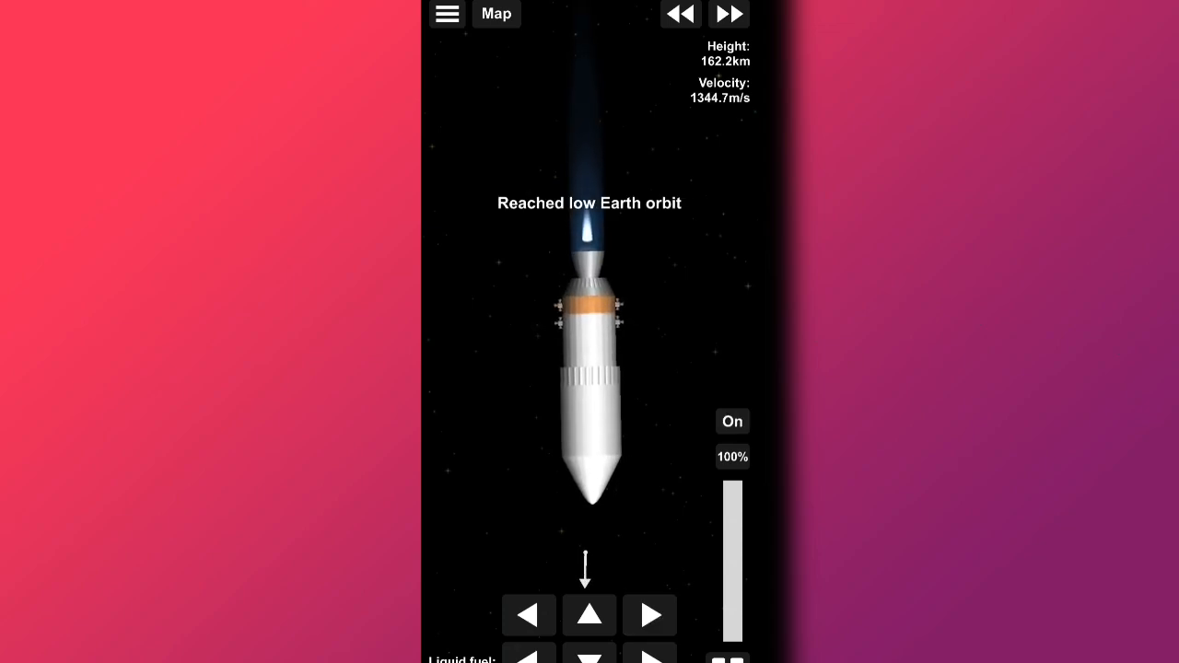
click(734, 420)
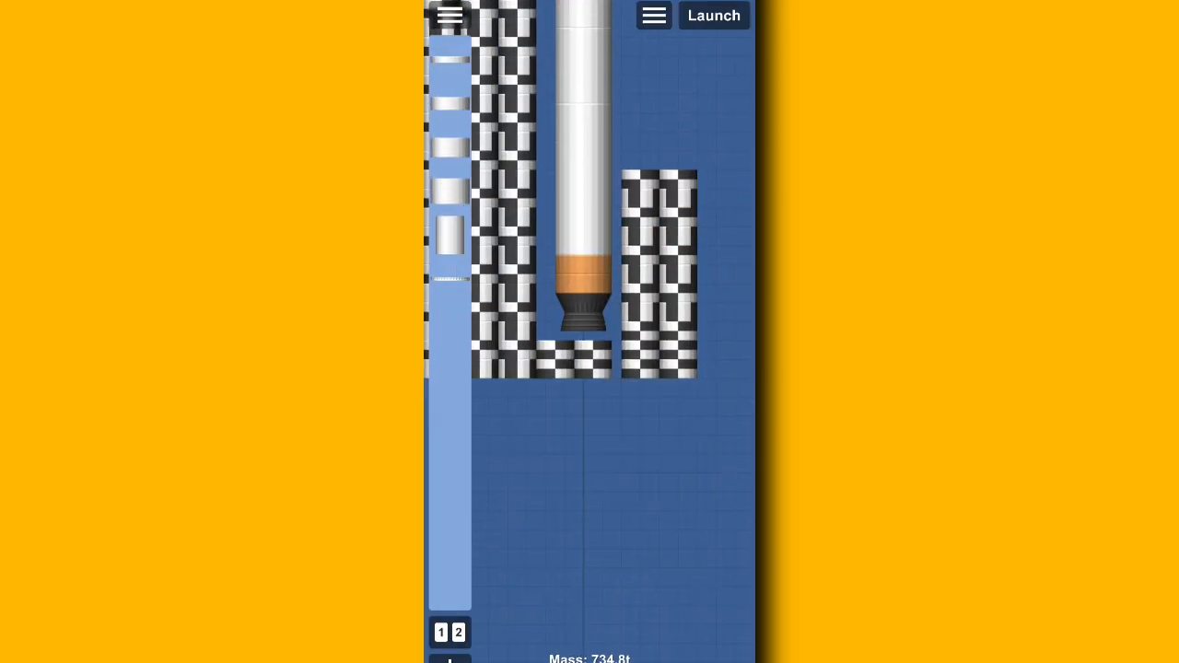
- Add checkered-texture structural blocks around the rocket, reaching 734.8 t
click(713, 14)
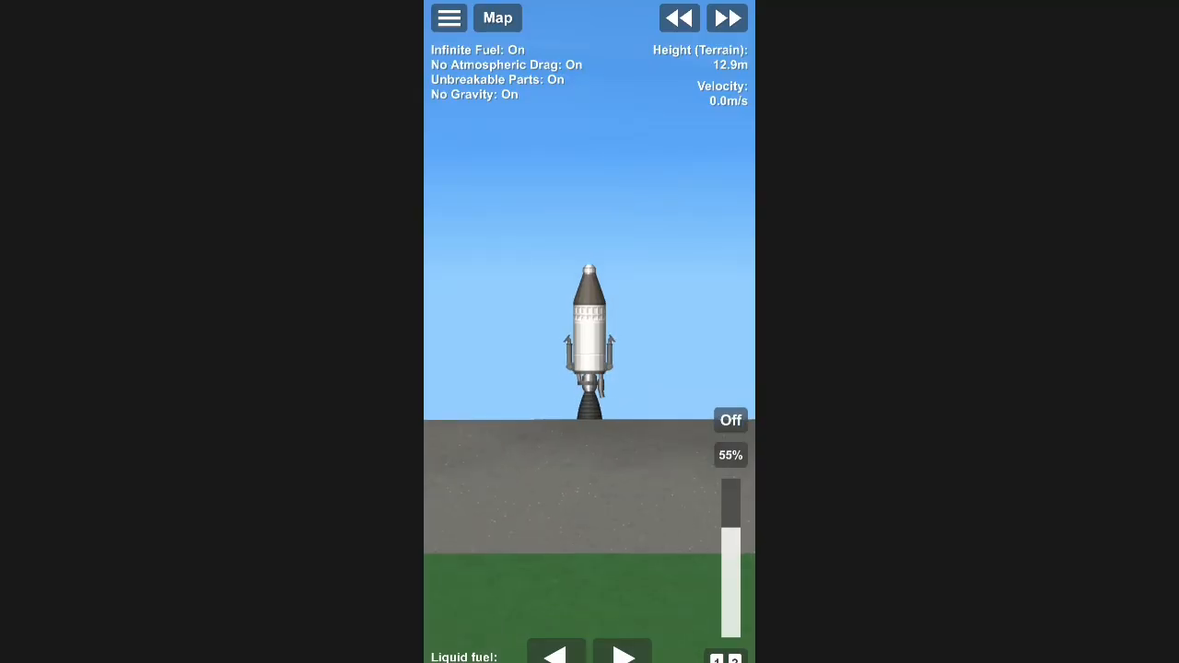
- Ignite the engine with all cheats on, then shut it down as the rocket tips over
click(730, 420)
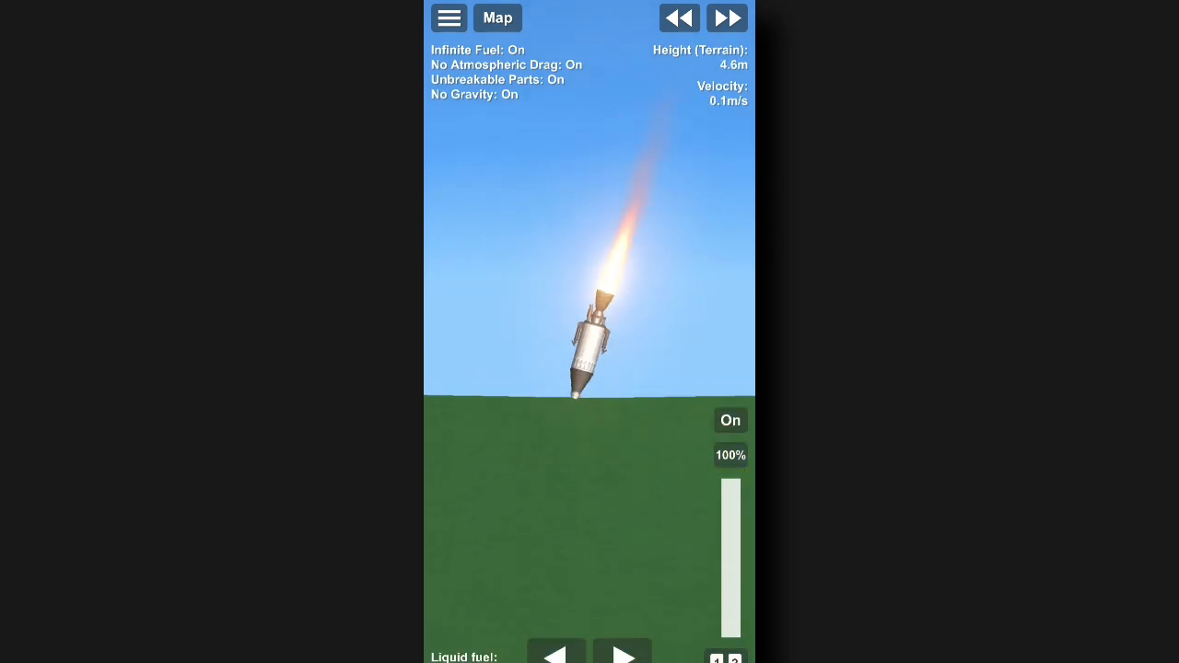
click(730, 420)
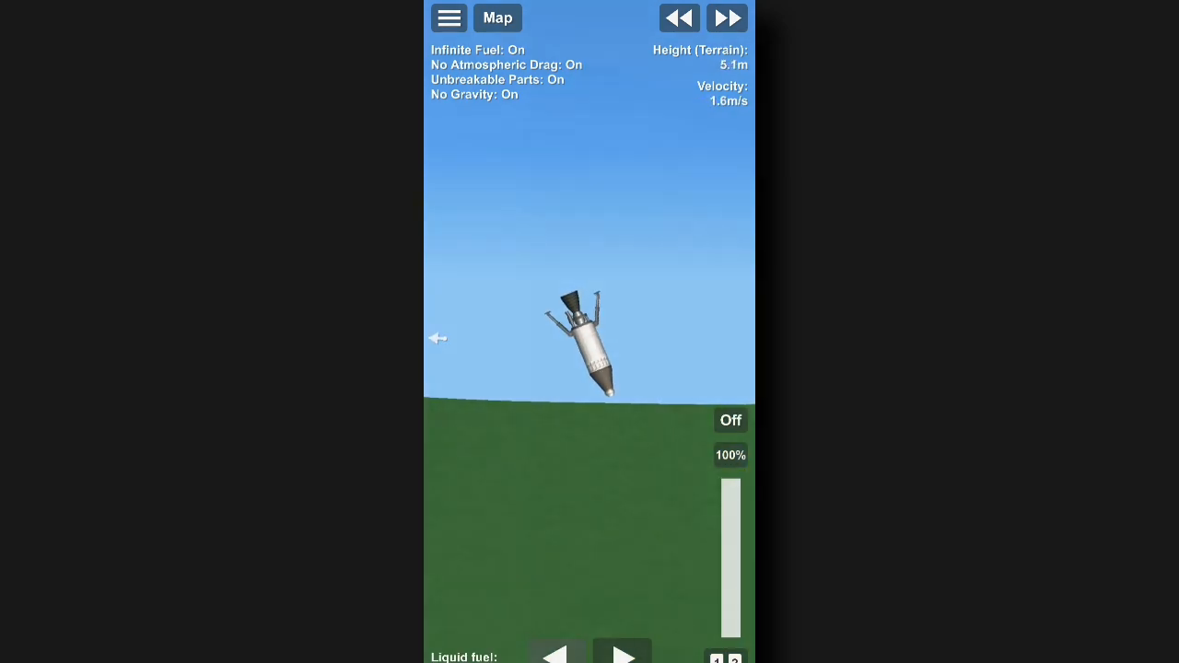